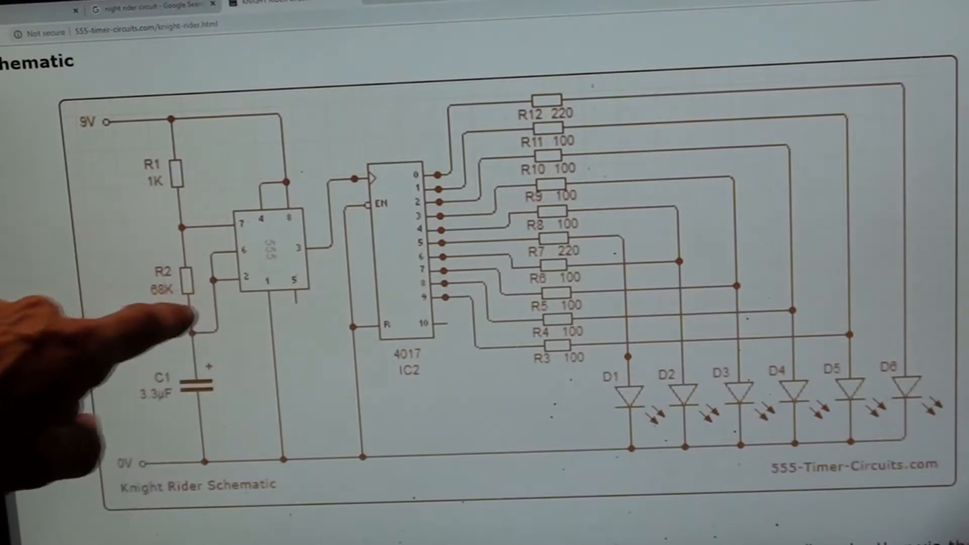
{"action": "mouse_move", "coordinate": [216, 272]}
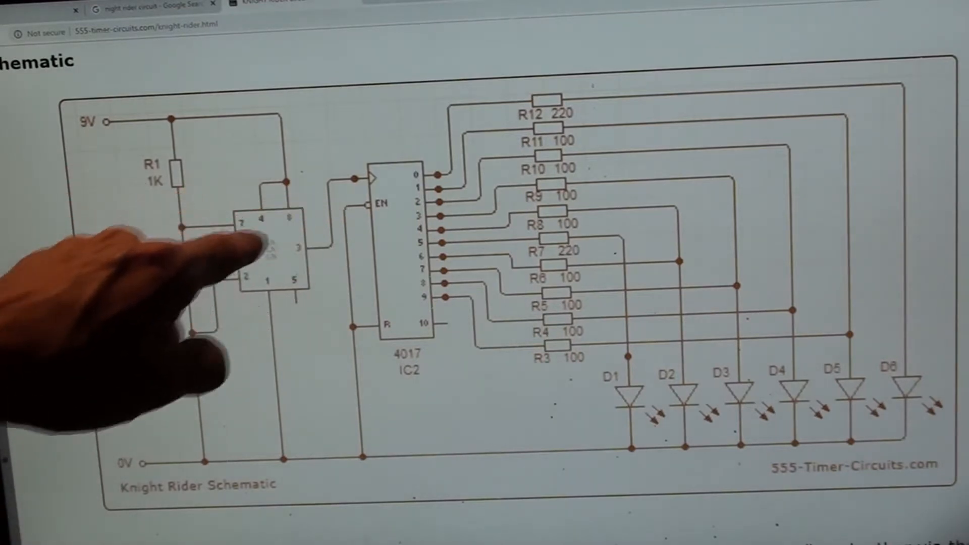
{"action": "mouse_move", "coordinate": [248, 185]}
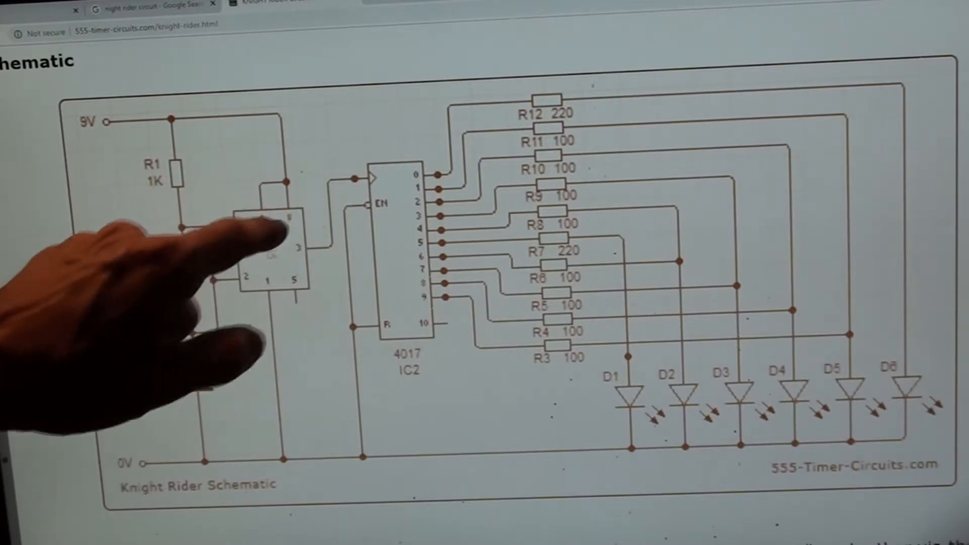
{"action": "mouse_move", "coordinate": [346, 192]}
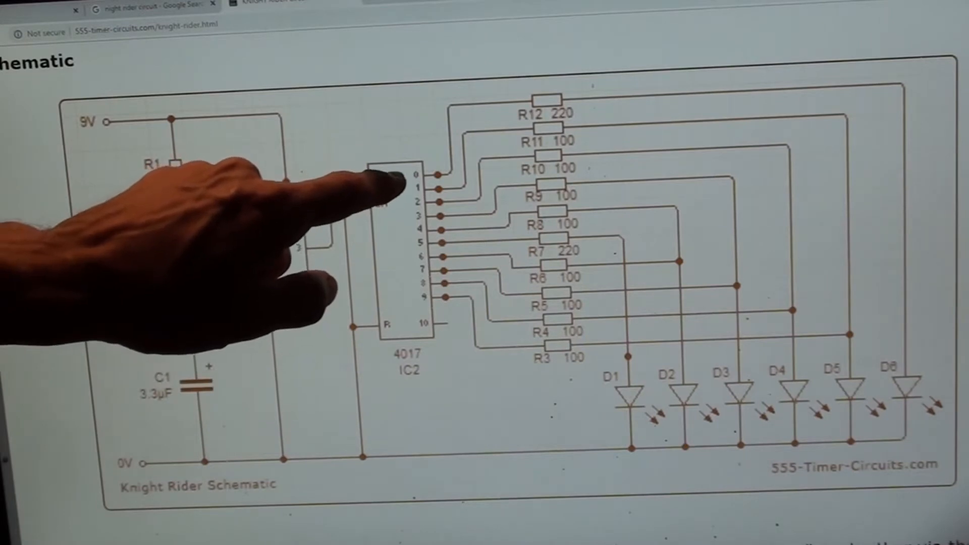
{"action": "mouse_move", "coordinate": [340, 209]}
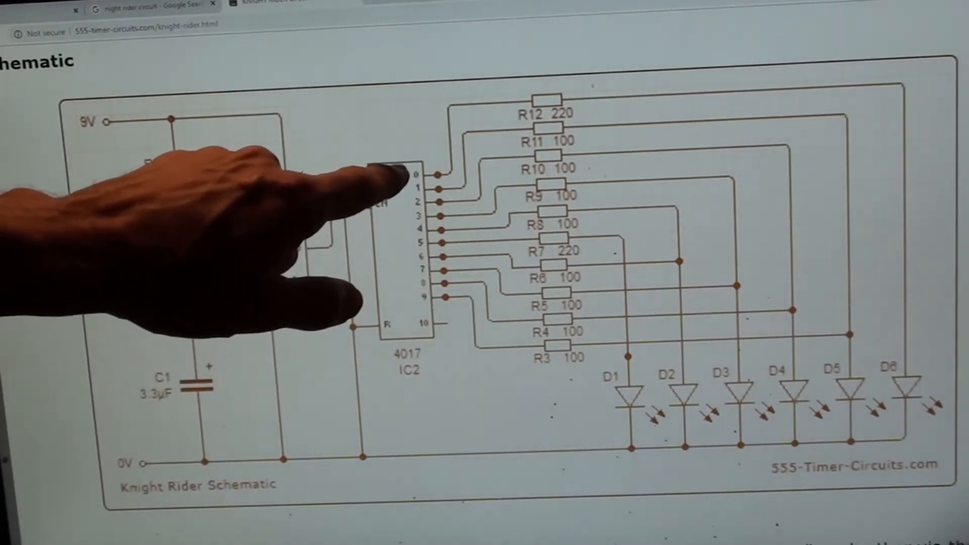
{"action": "mouse_move", "coordinate": [482, 111]}
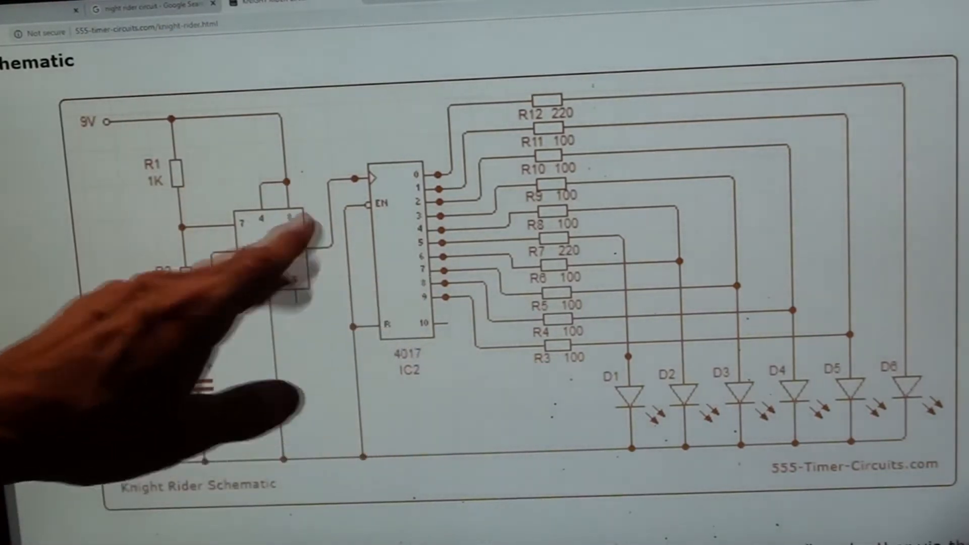
{"action": "mouse_move", "coordinate": [618, 421]}
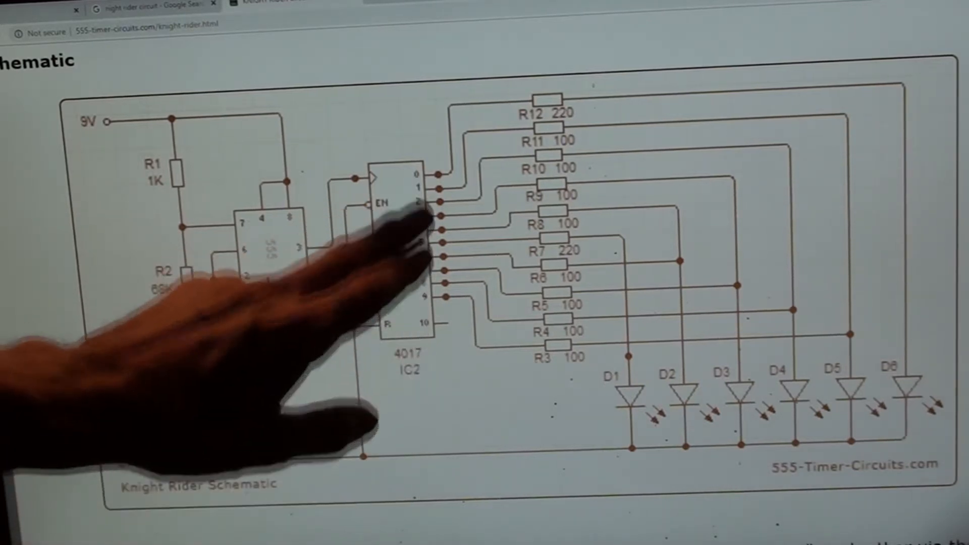
{"action": "mouse_move", "coordinate": [402, 402]}
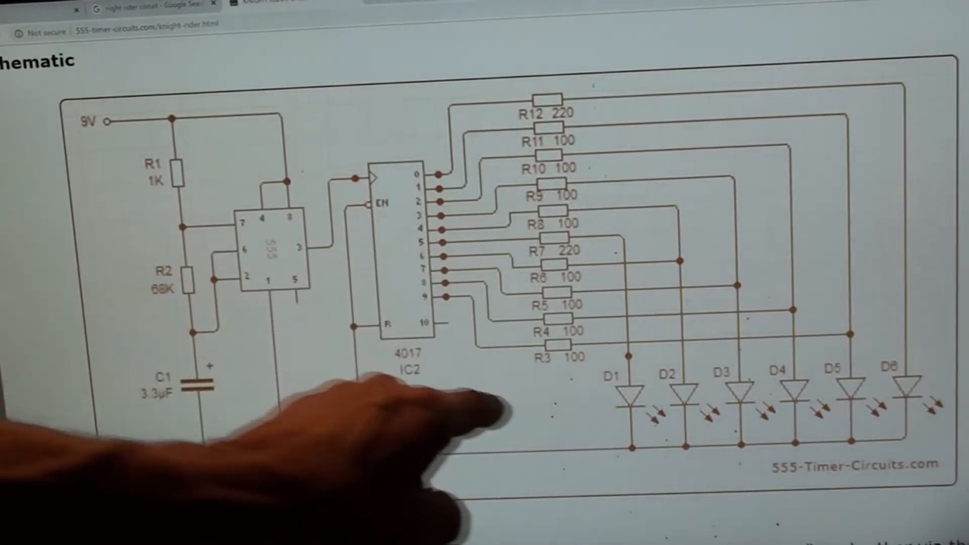